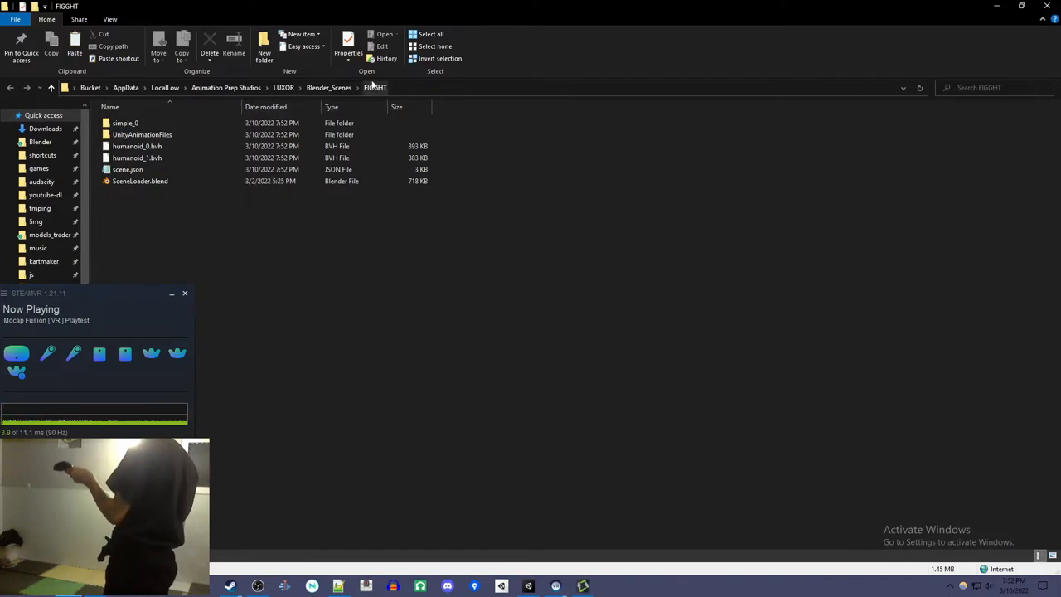
- Open SceneLoader.blend from the FIGGHT scene folder in Blender
click(140, 181)
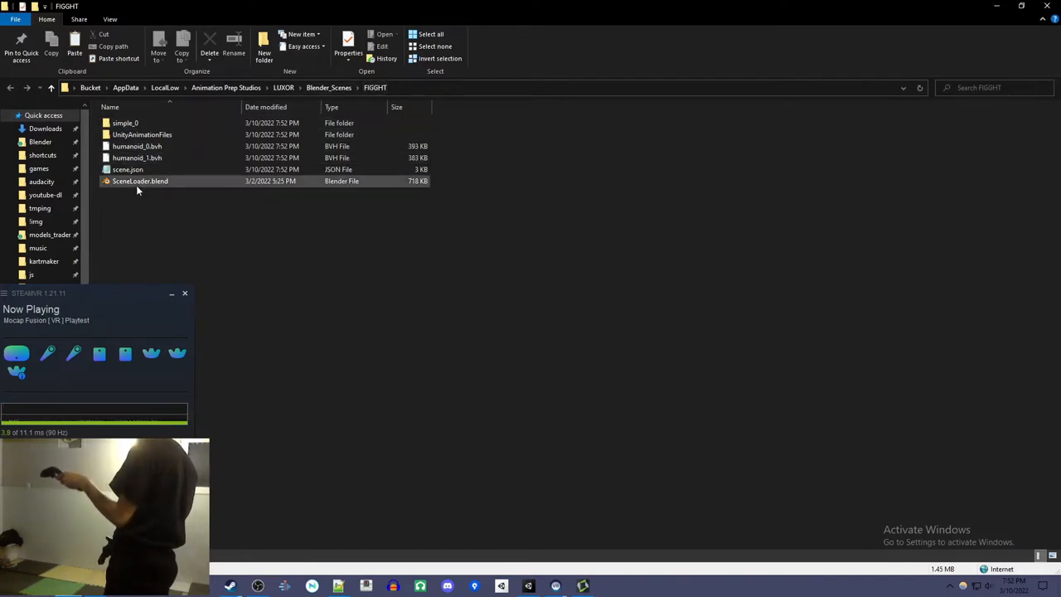
mouse_move(183, 186)
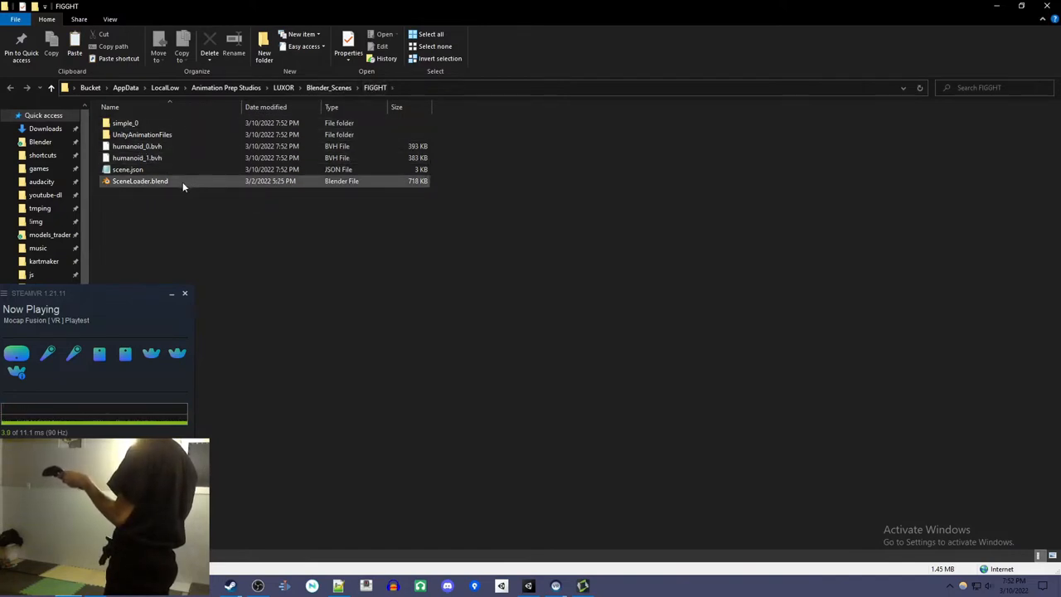
double_click(140, 181)
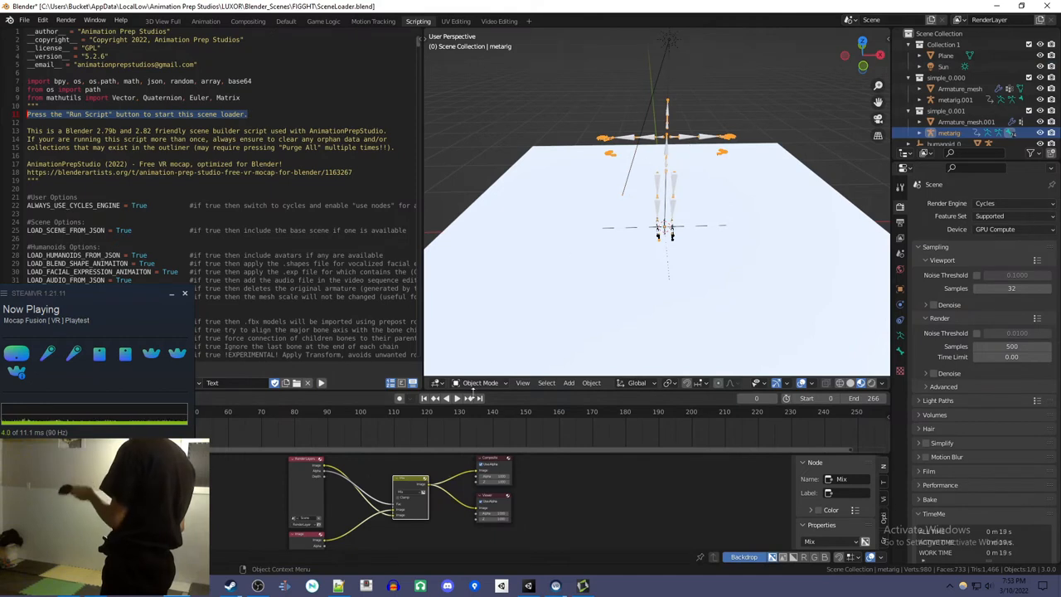
- Play the captured fight animation on the two imported armatures
click(457, 398)
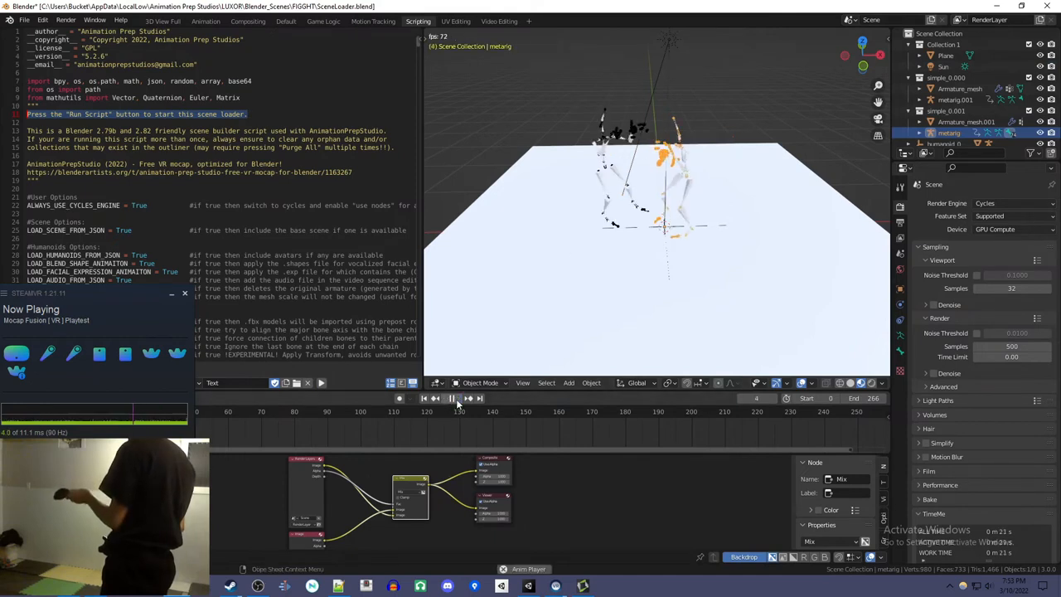